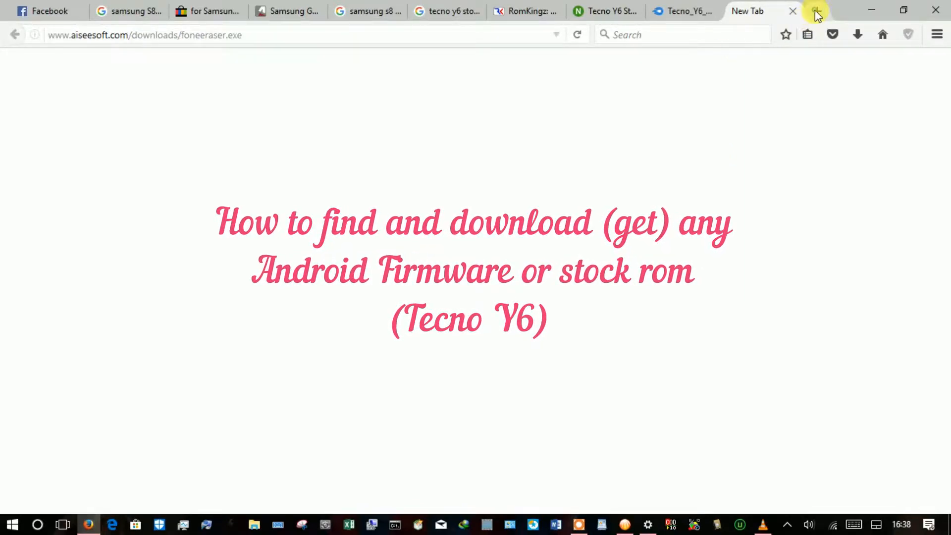
Start a fresh Firefox tab with the address bar focused for a search.
left_click(816, 10)
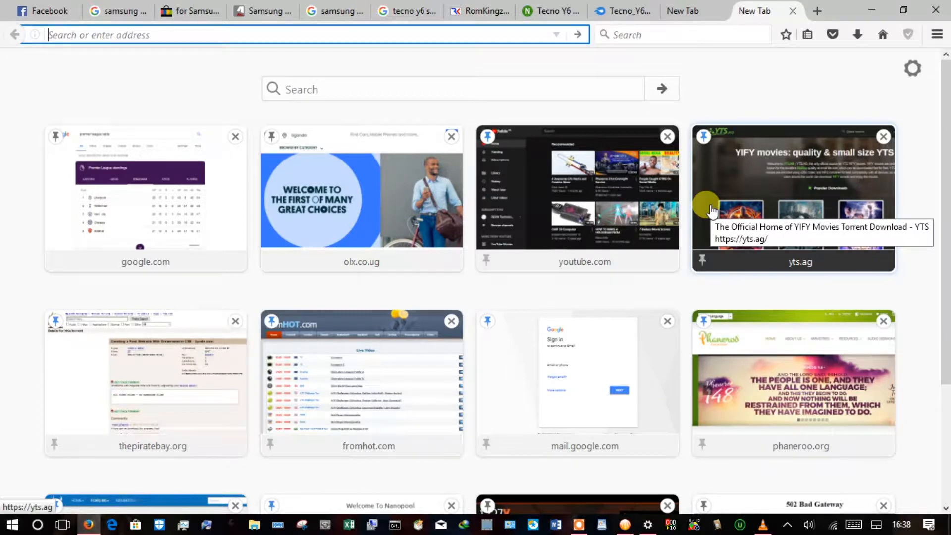
mouse_move(720, 211)
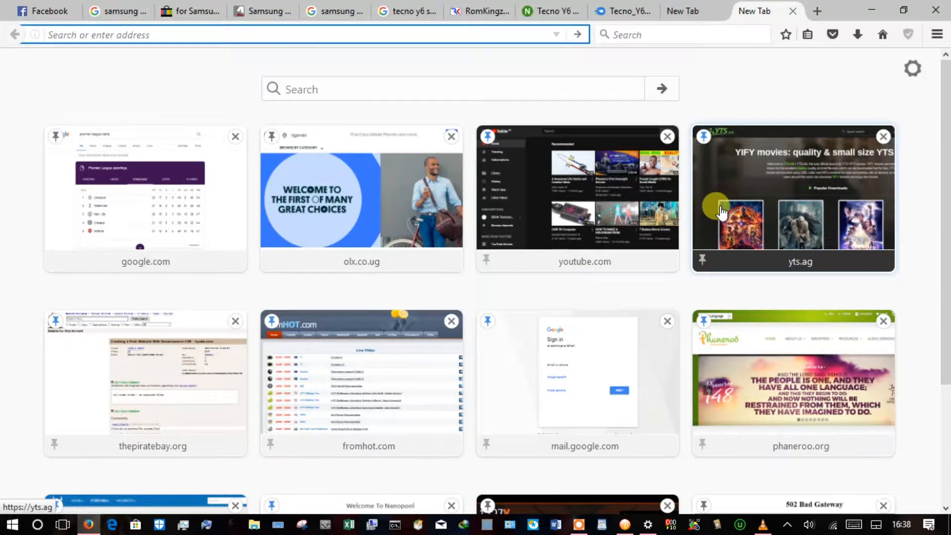
mouse_move(708, 49)
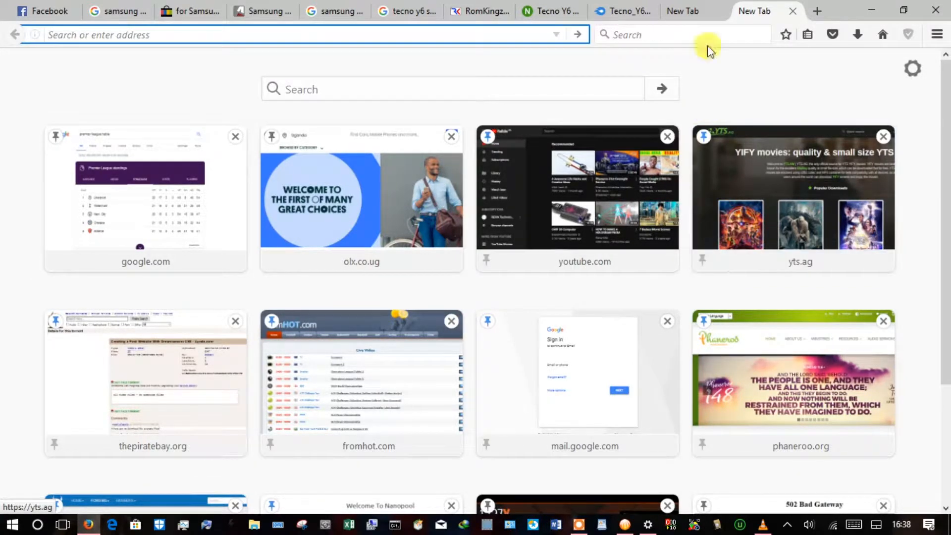
left_click(294, 34)
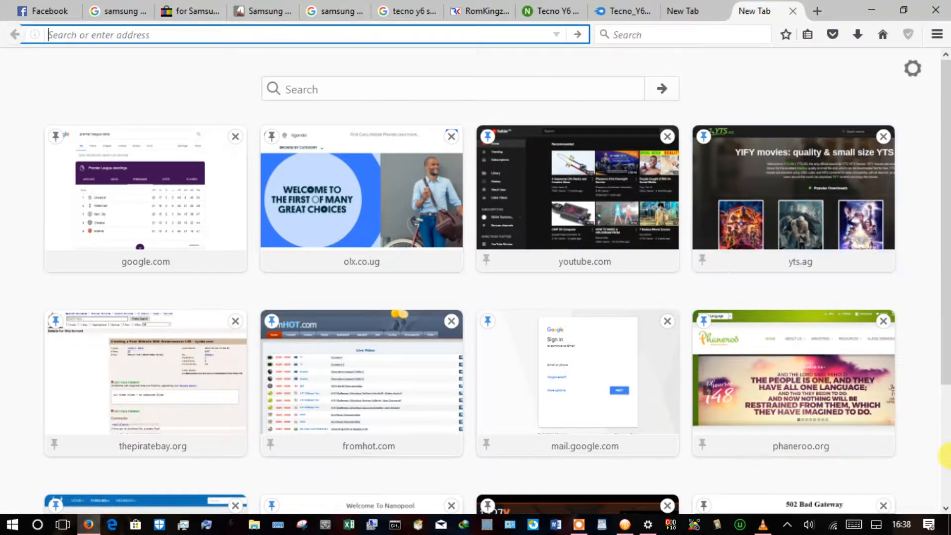
mouse_move(349, 60)
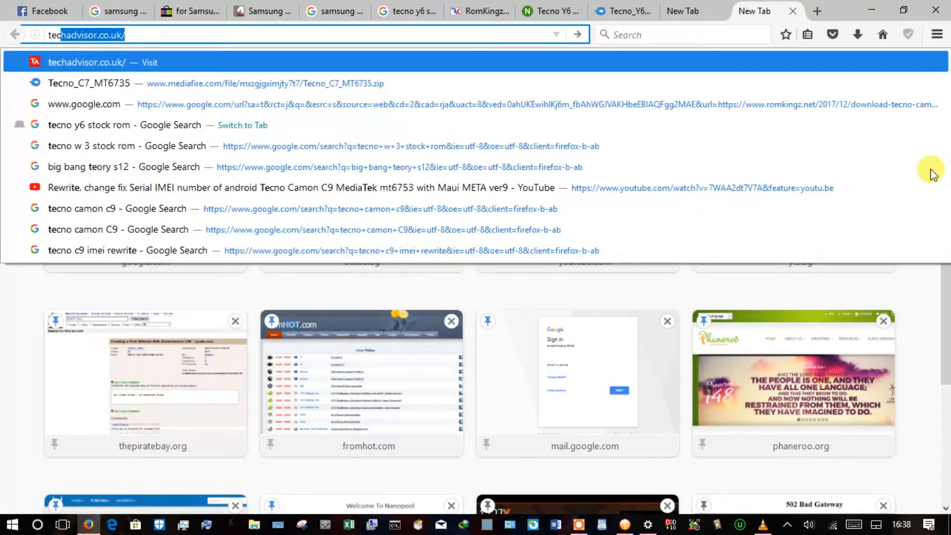
Search Google for 'tecno y6 stock rom' from the address bar.
type("tecno y6")
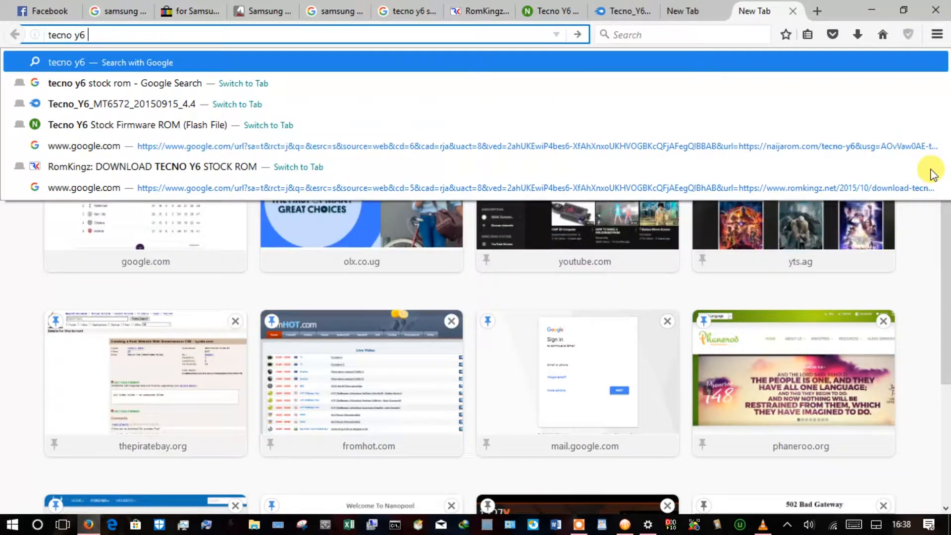
type("s://www.google.com/search?q=")
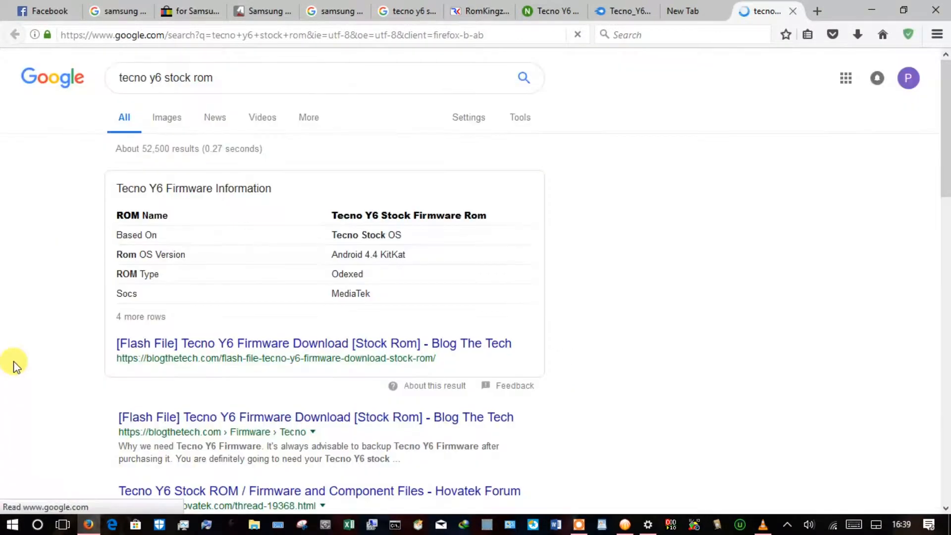
Open the Hovatek forum Tecno Y6 stock ROM result in a new tab.
scroll("down", 3)
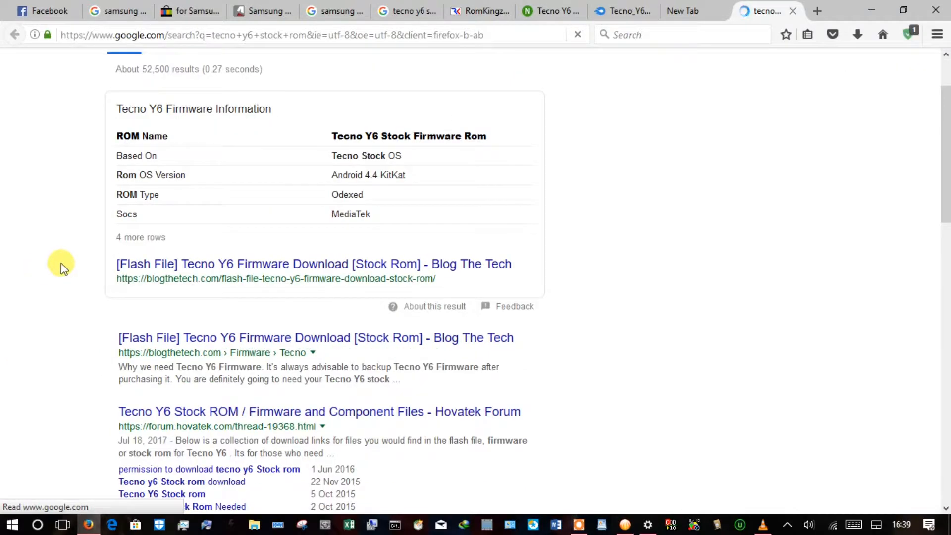
scroll("down", 3)
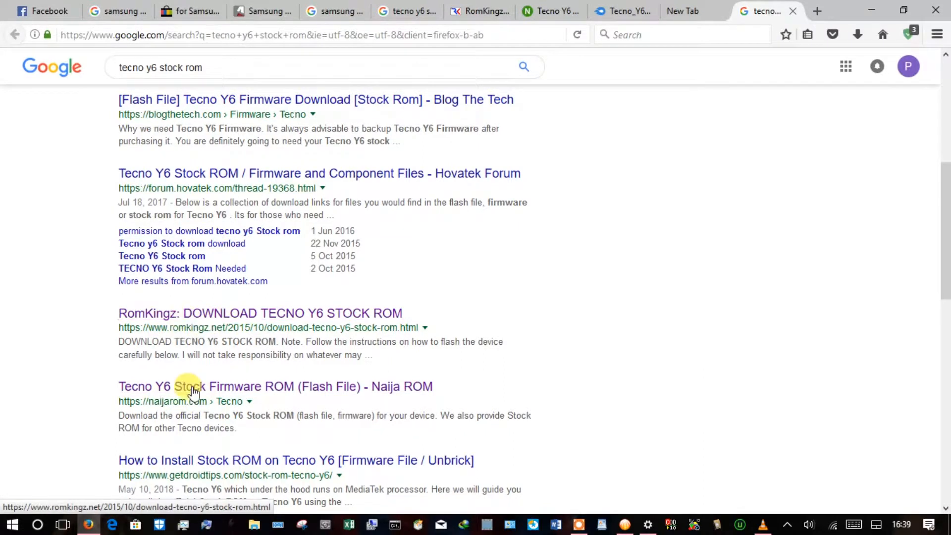
right_click(194, 391)
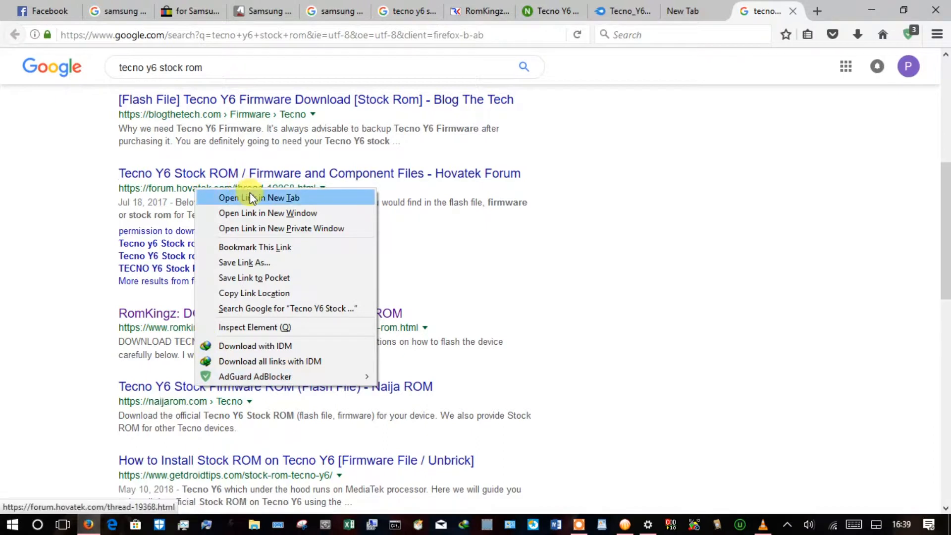
left_click(262, 197)
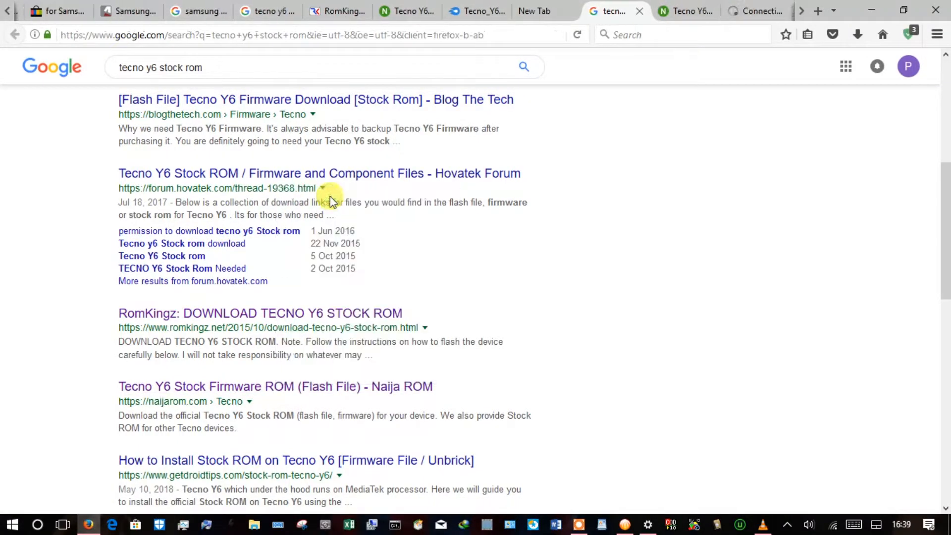
Follow the Naija ROM firmware link to the MediaFire page for the Tecno Y6 zip.
left_click(685, 11)
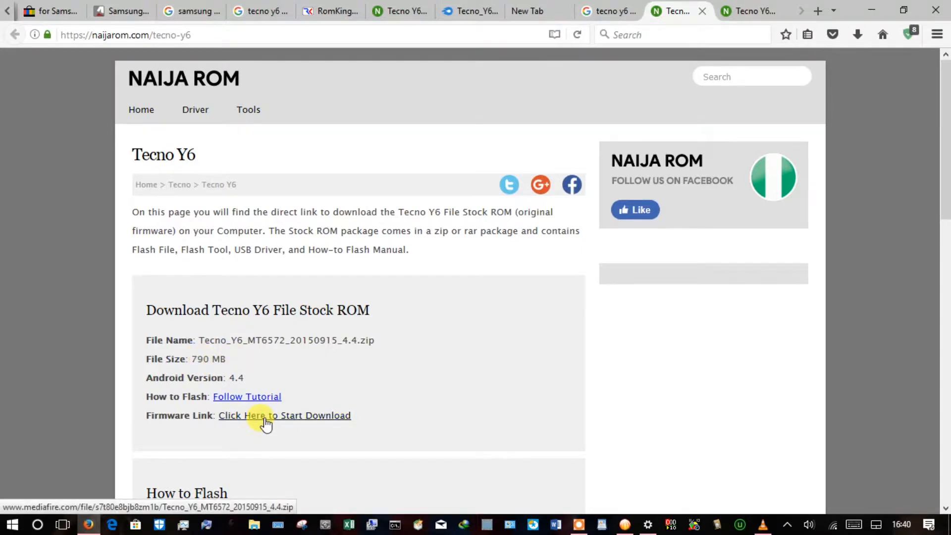
left_click(284, 416)
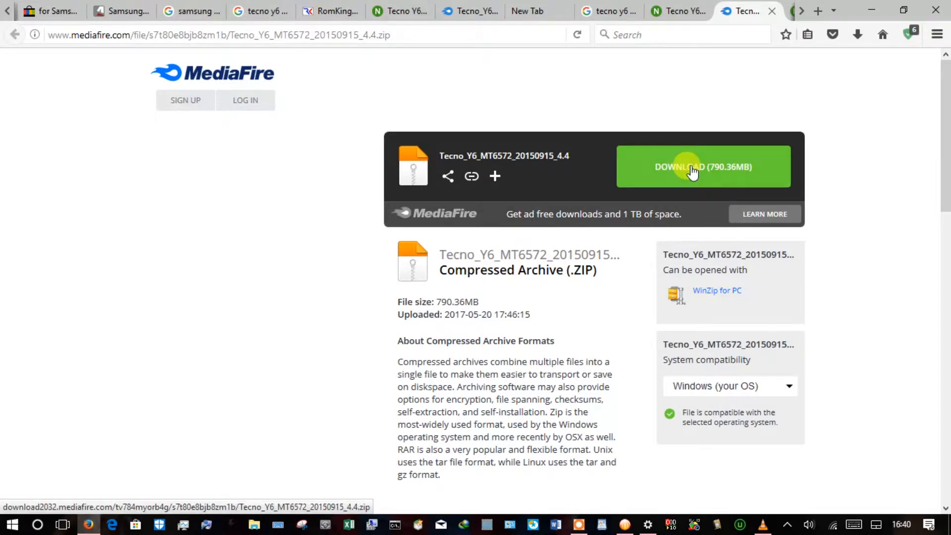
Start the 790.36MB Tecno_Y6_MT6572_20150915_4.4 zip download from MediaFire.
left_click(704, 167)
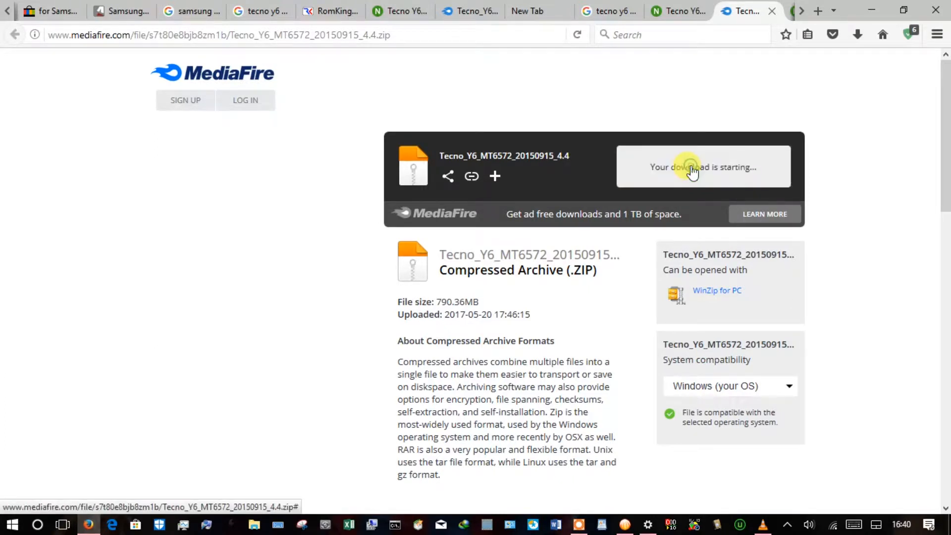
left_click(693, 169)
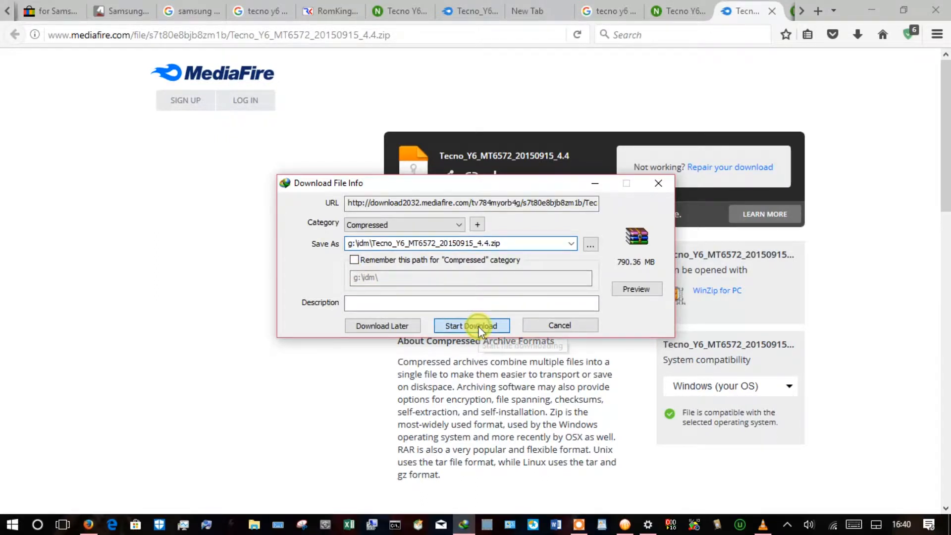
Save the firmware zip to g:\idm\Tecno_Y6_MT6572_20150915_4.4.zip with IDM's Start Download.
left_click(472, 326)
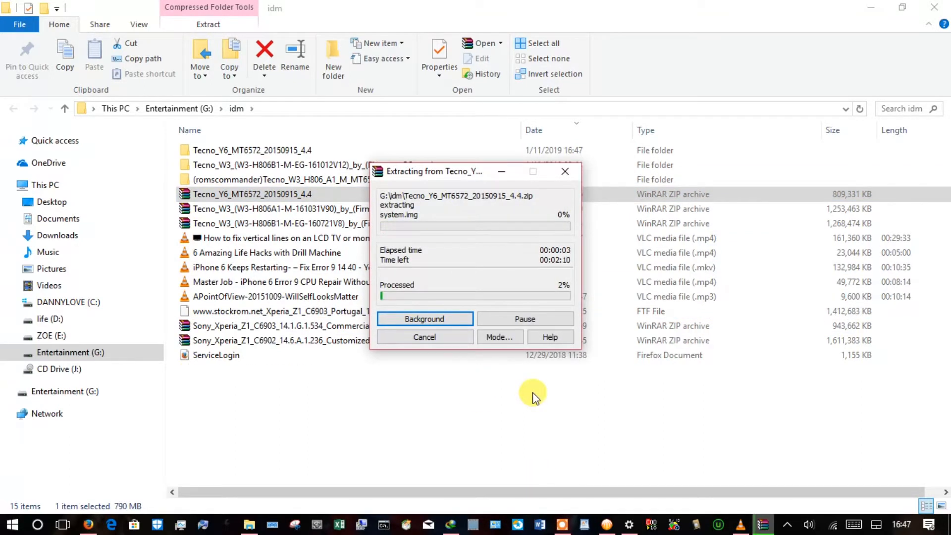
mouse_move(575, 483)
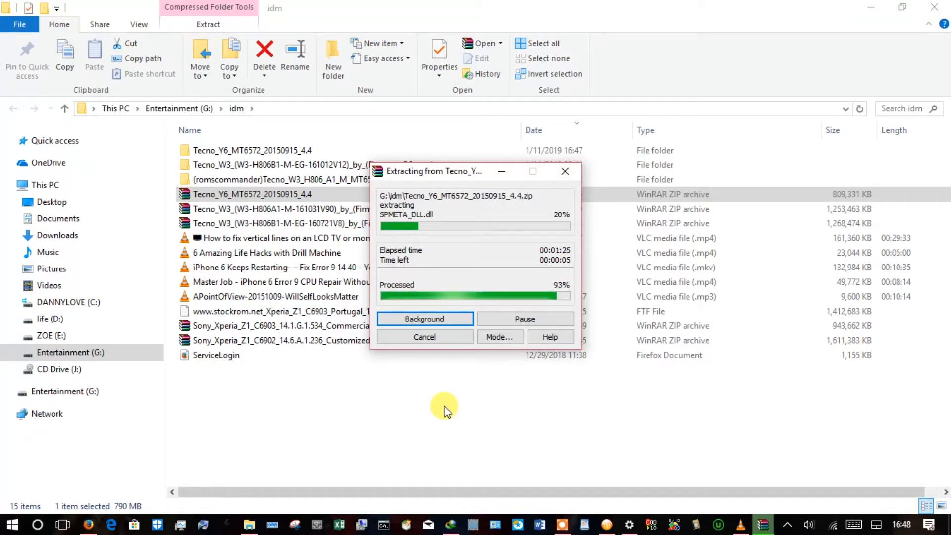
mouse_move(452, 402)
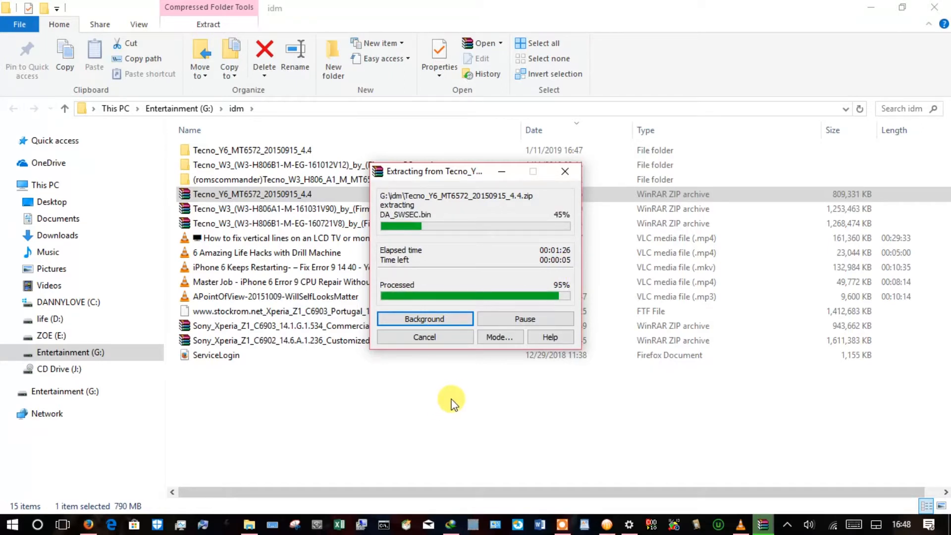
mouse_move(431, 394)
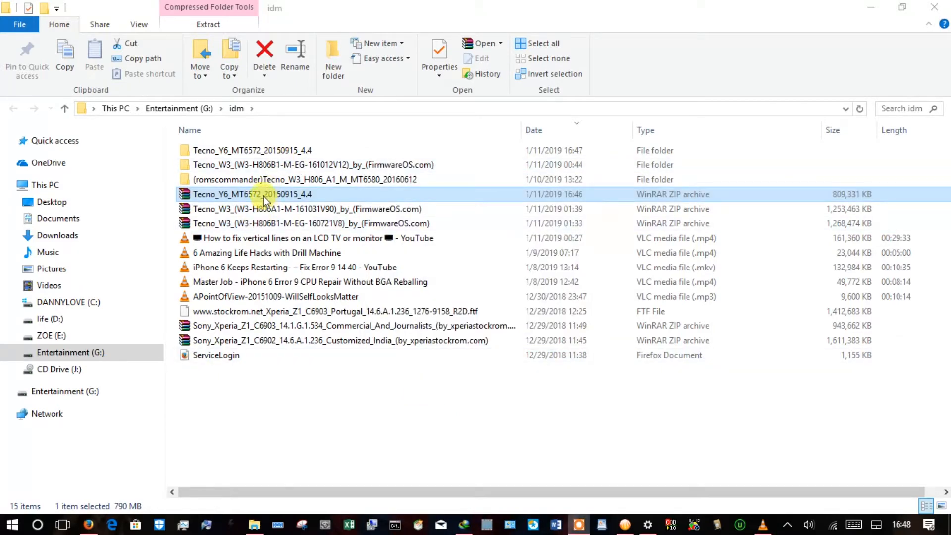
Browse into the extracted Tecno_Y6 folder, inspect Firmware, and return to the Firmware/MTK level.
left_click(252, 150)
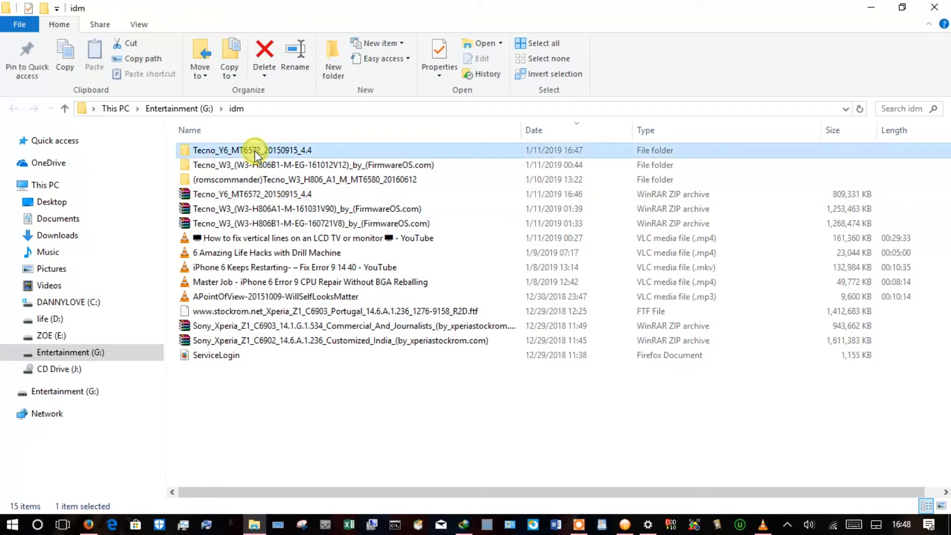
double_click(252, 149)
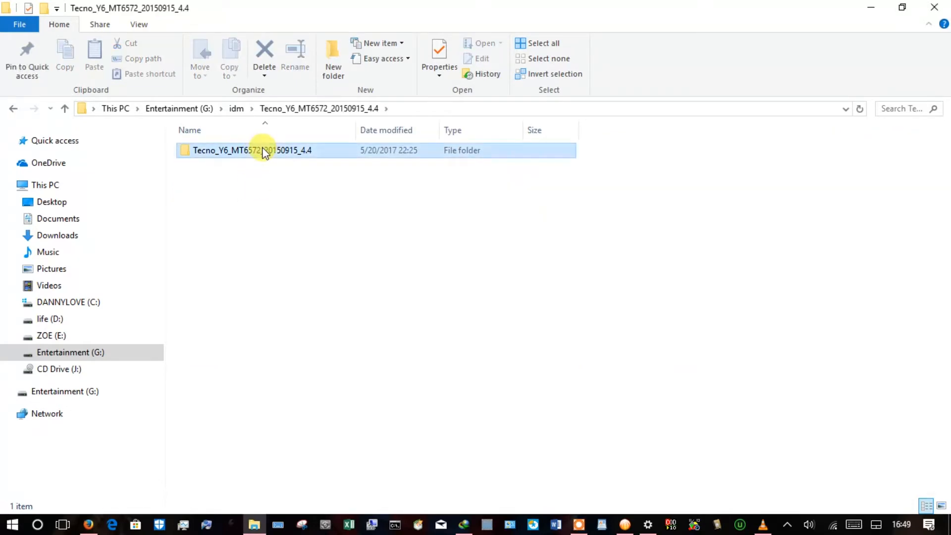
double_click(253, 150)
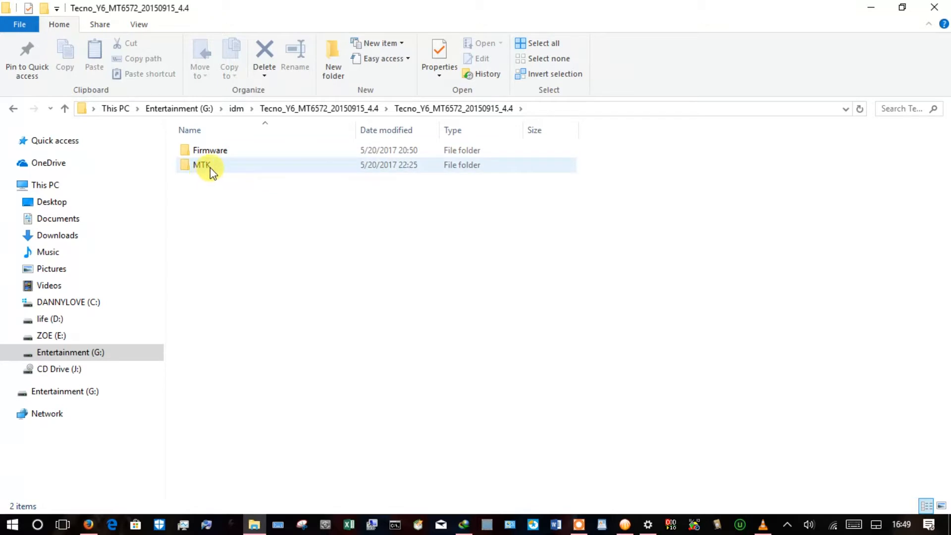
mouse_move(210, 149)
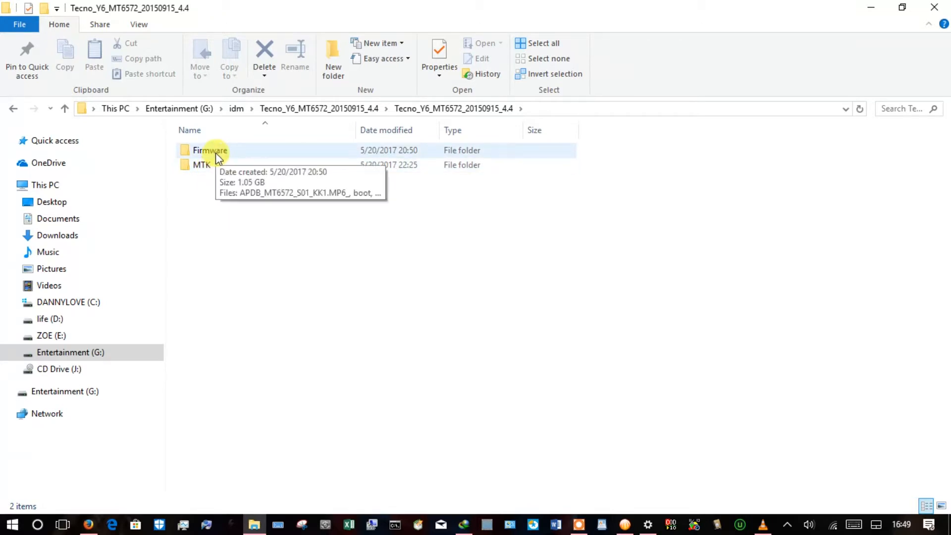
double_click(210, 149)
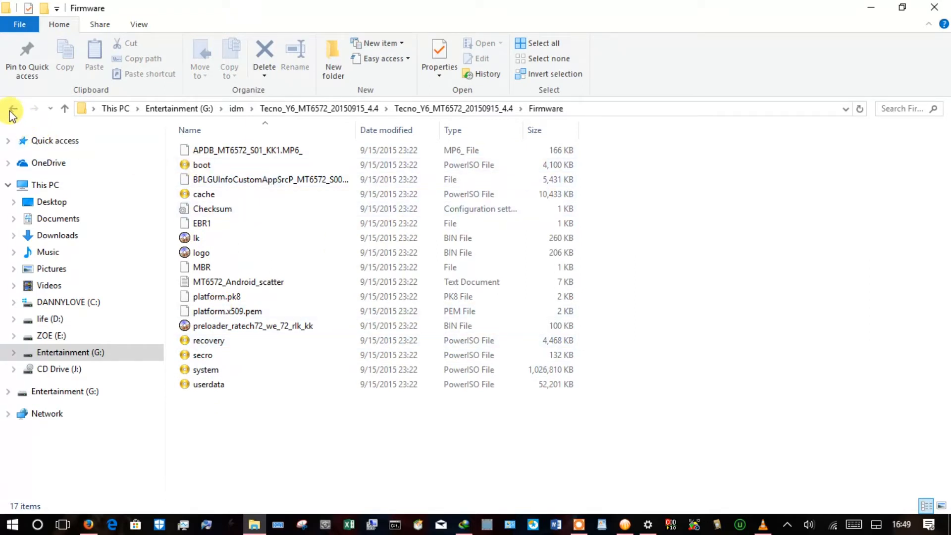
left_click(13, 109)
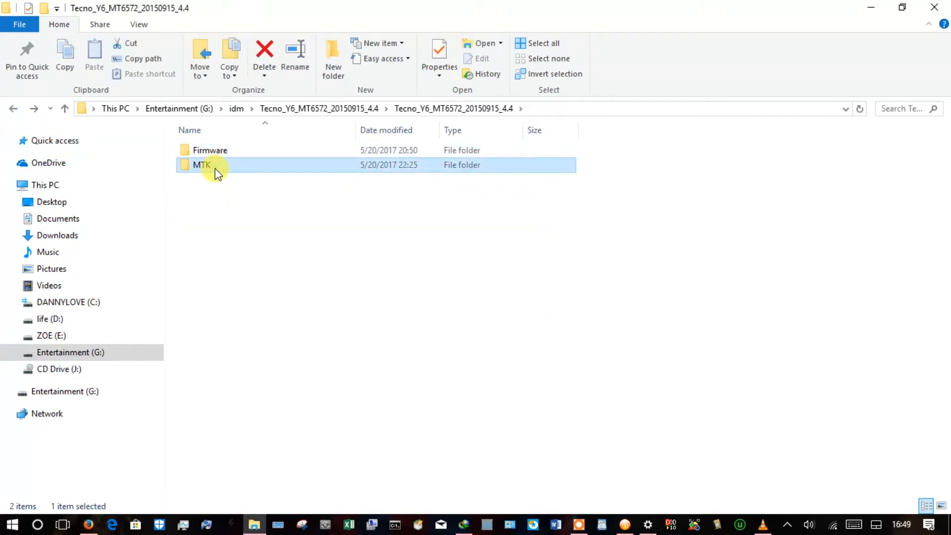
Look through MTK's Driver and Android CDC Driver folders, then return to MTK.
double_click(202, 165)
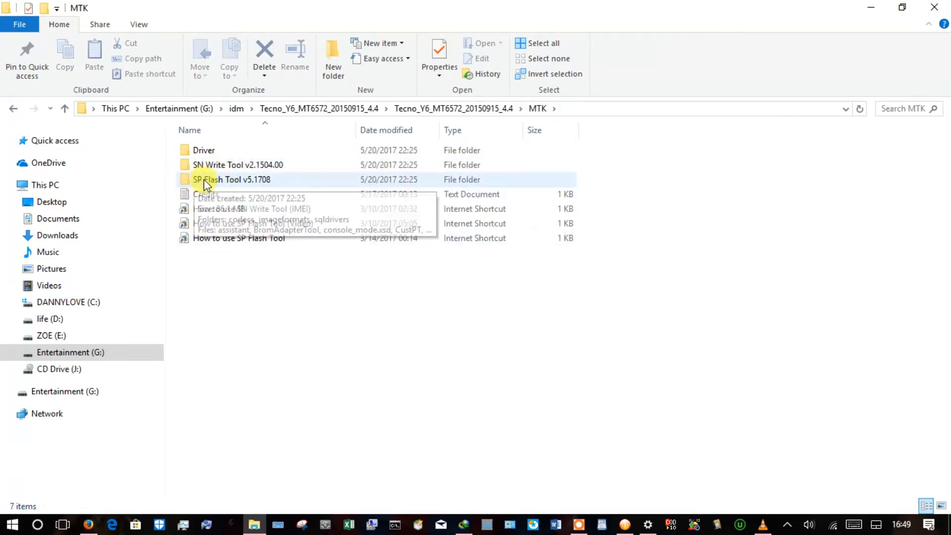
mouse_move(204, 149)
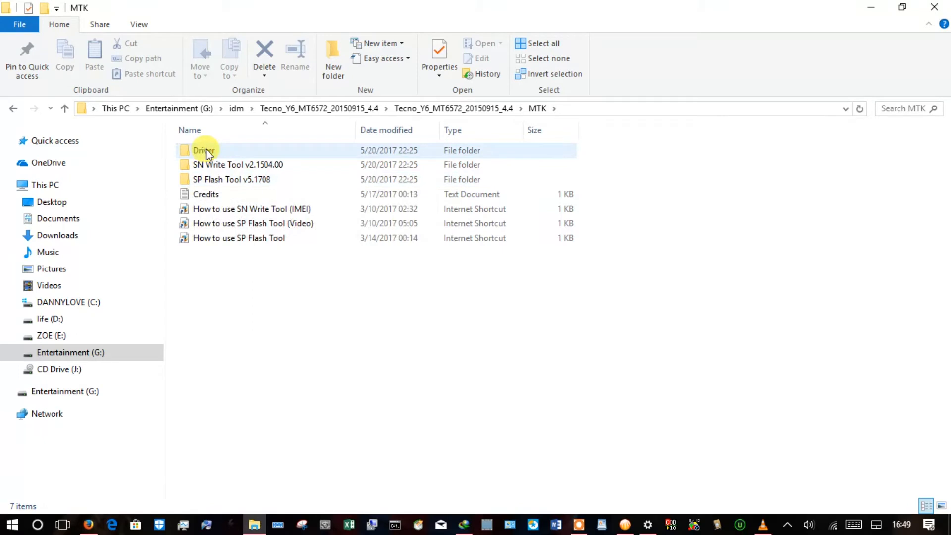
mouse_move(237, 166)
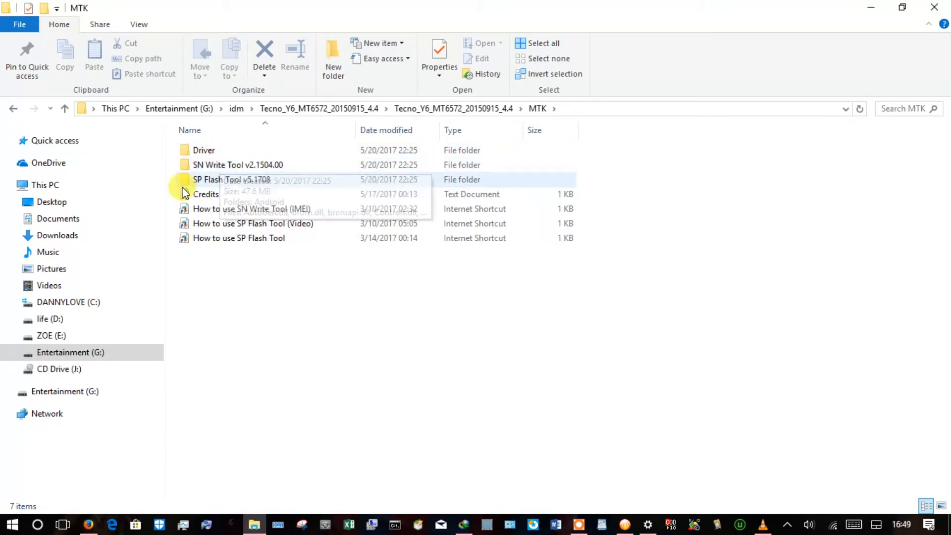
left_click(205, 149)
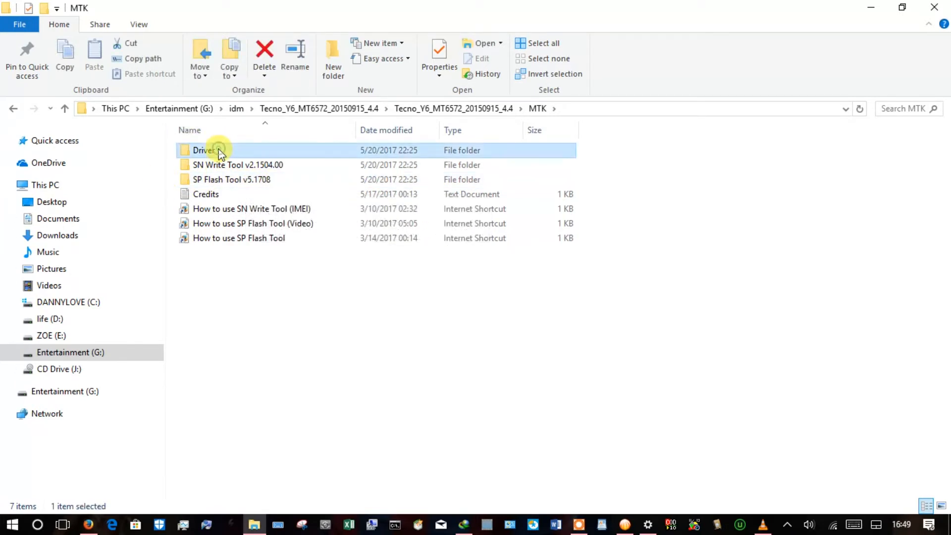
double_click(205, 150)
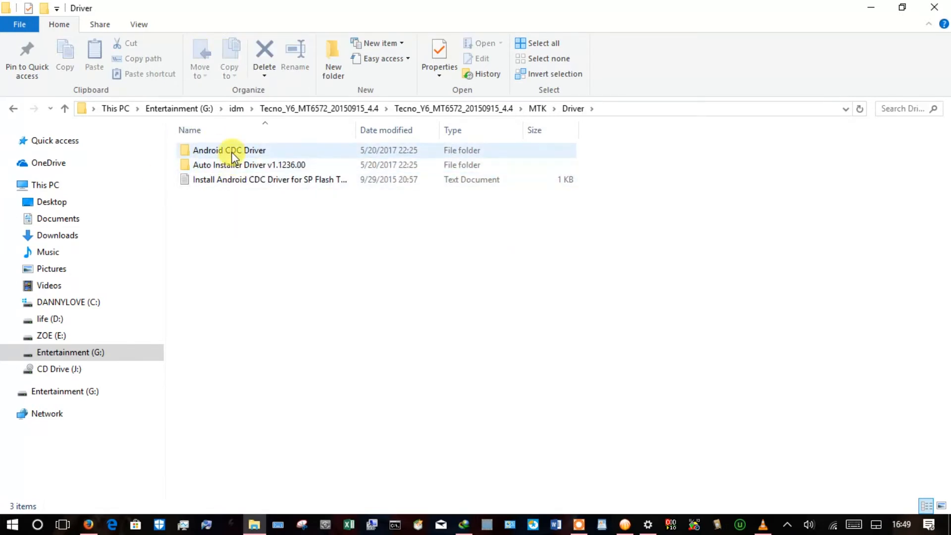
left_click(229, 150)
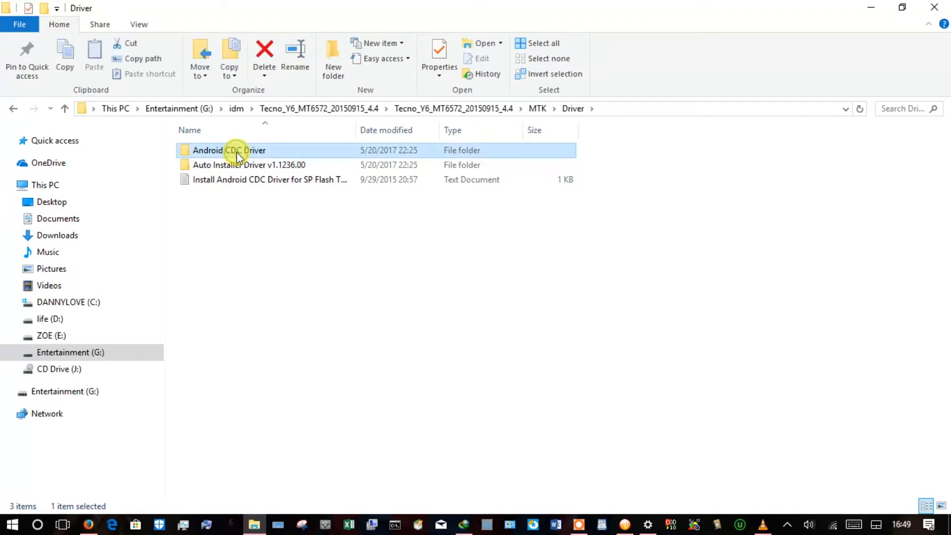
double_click(229, 149)
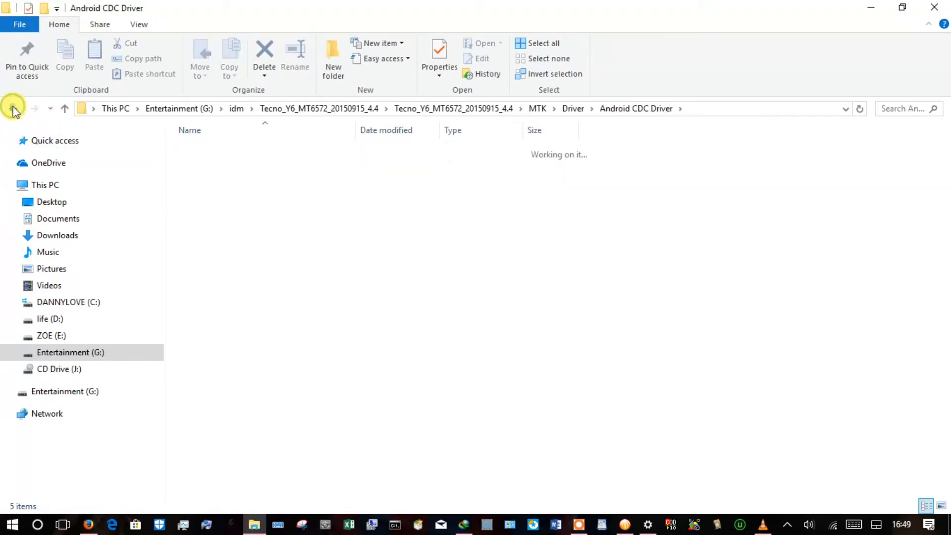
left_click(13, 108)
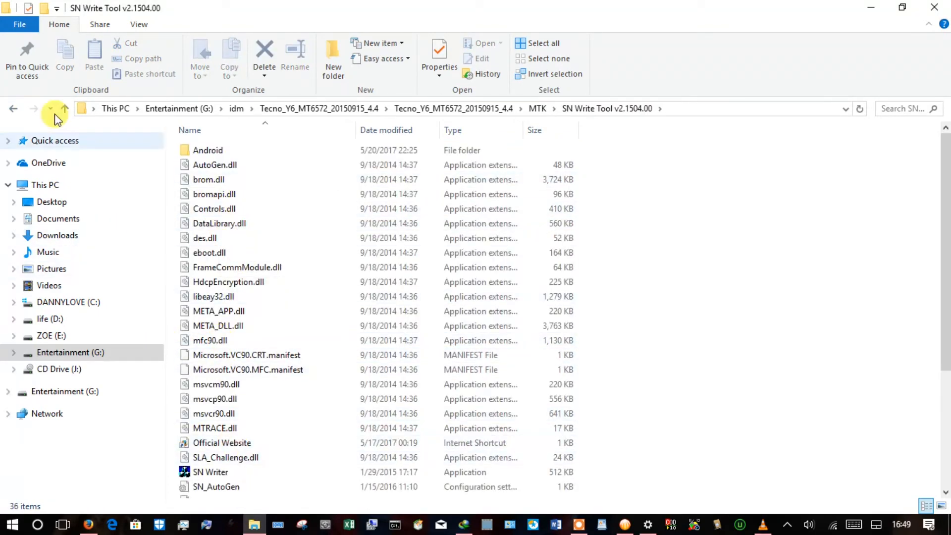
left_click(66, 109)
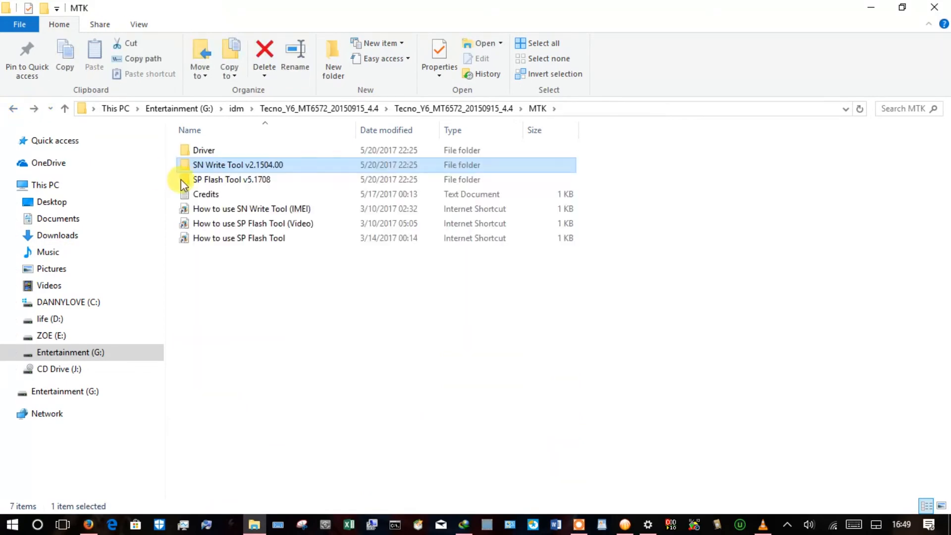
Enter the SP Flash Tool v5.1708 folder listing flash_tool and its DA files.
double_click(231, 179)
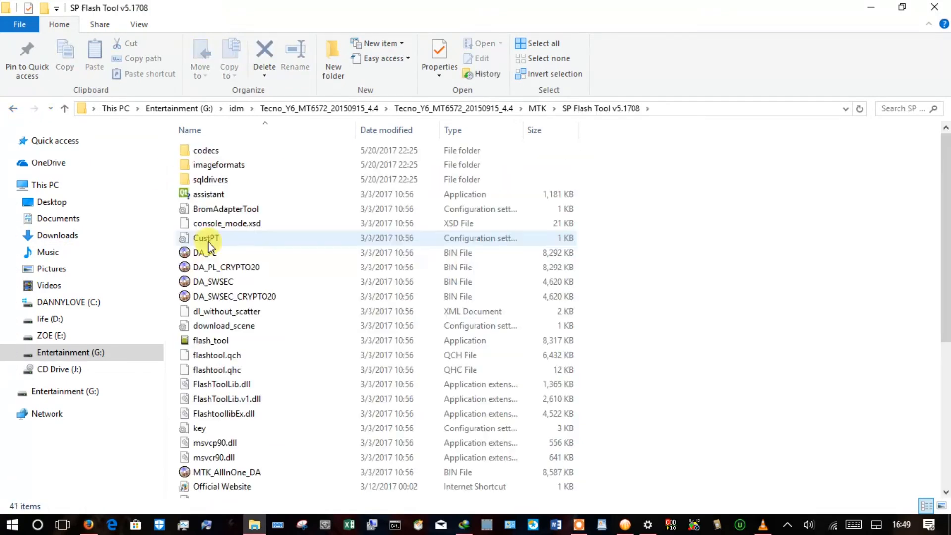